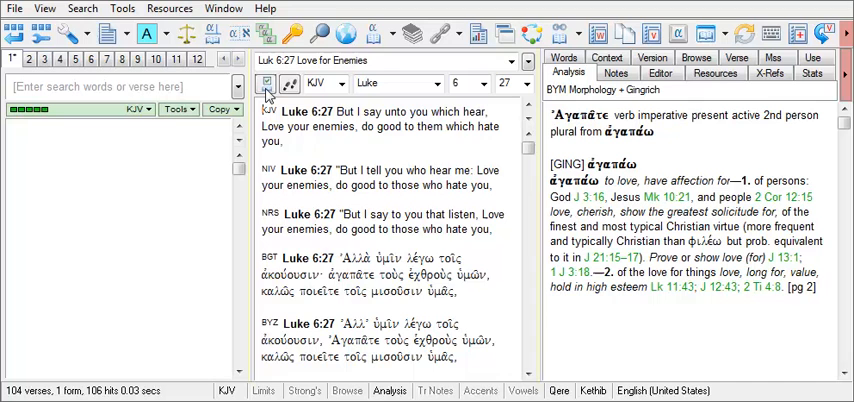
Step: Enable Toggle Difference Highlighting from the browse window options for the parallel versions
click(268, 84)
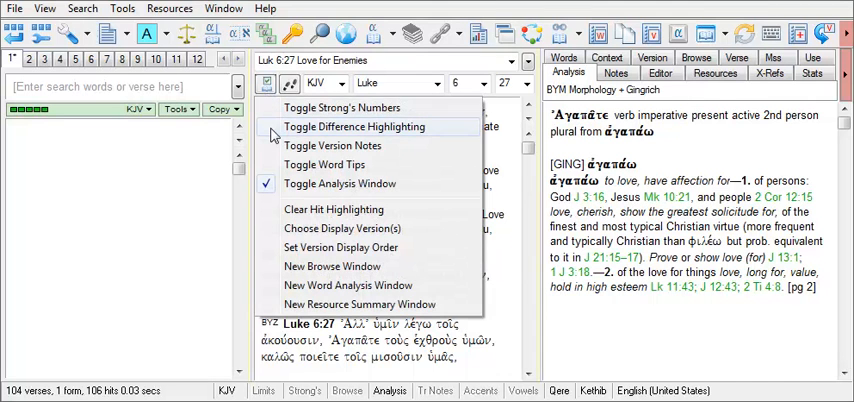
click(352, 126)
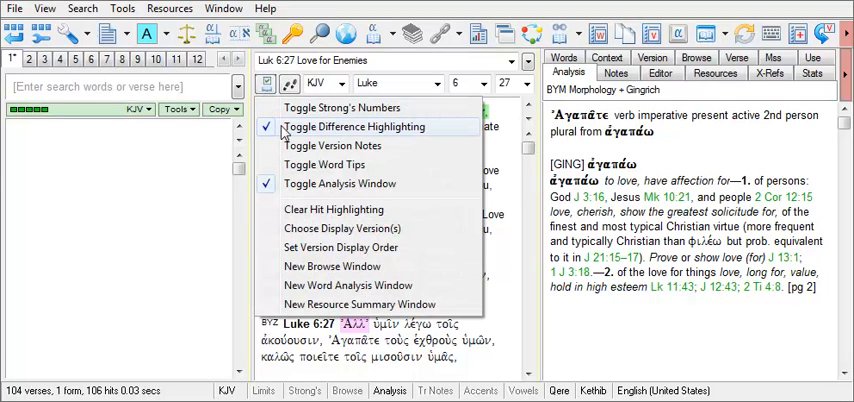
click(356, 126)
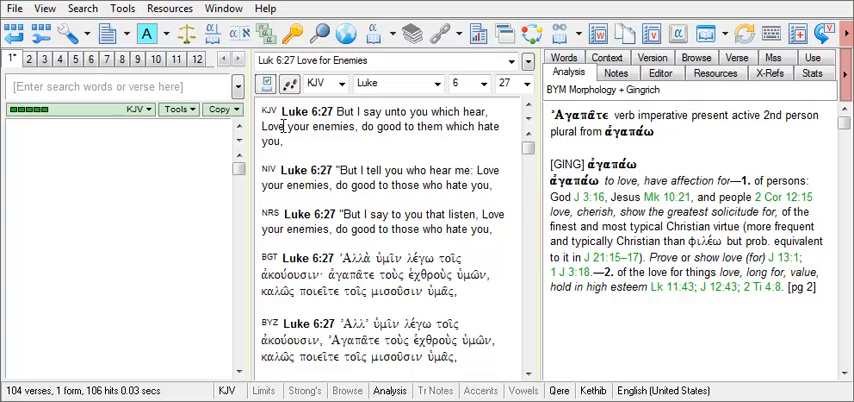
mouse_move(188, 160)
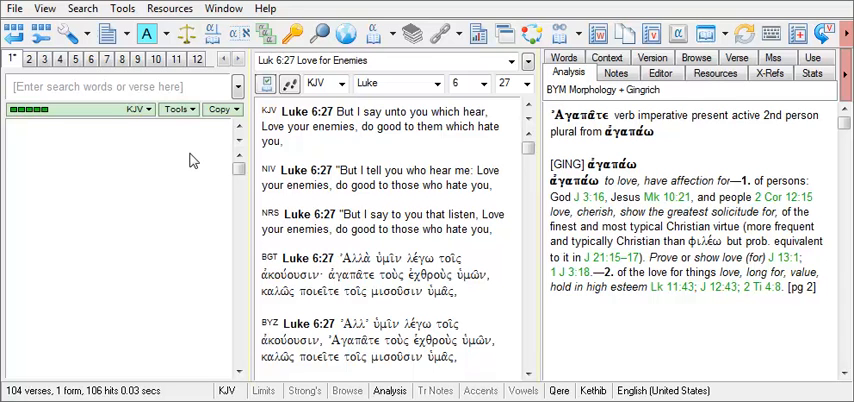
mouse_move(190, 158)
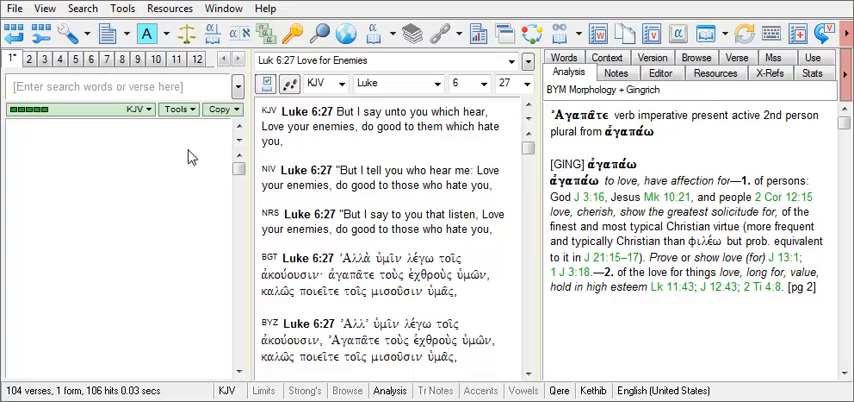
Step: Reach the Text Comparison Settings dialog via Tools > Viewing the text
click(120, 8)
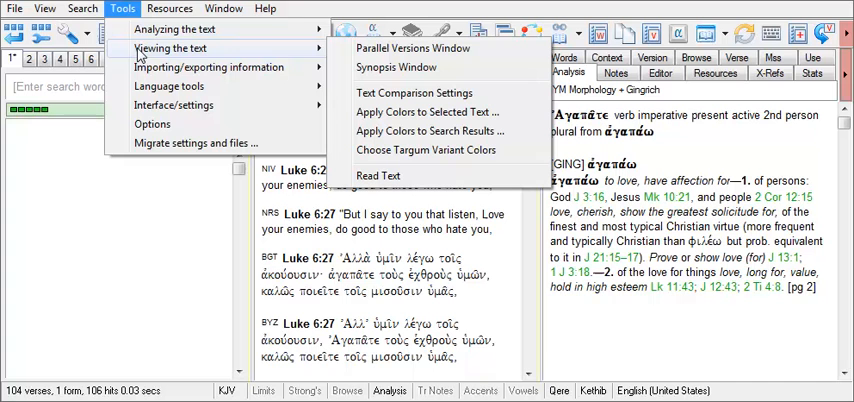
mouse_move(396, 92)
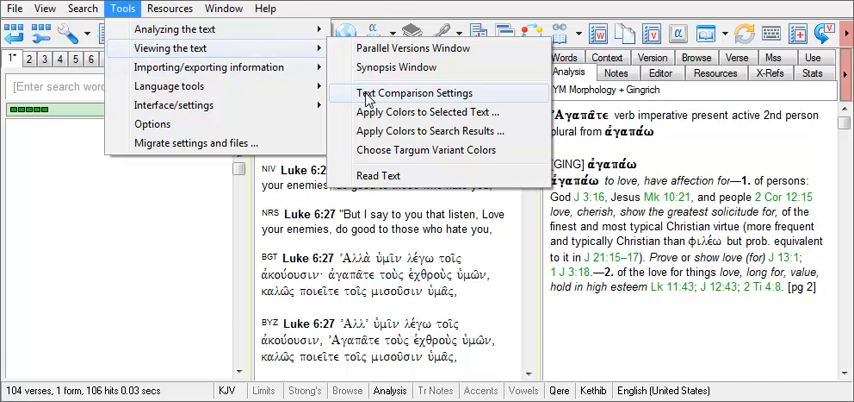
click(396, 92)
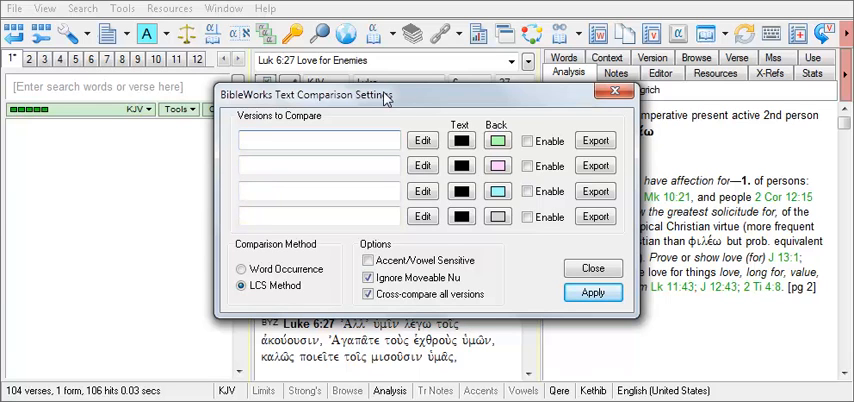
click(344, 140)
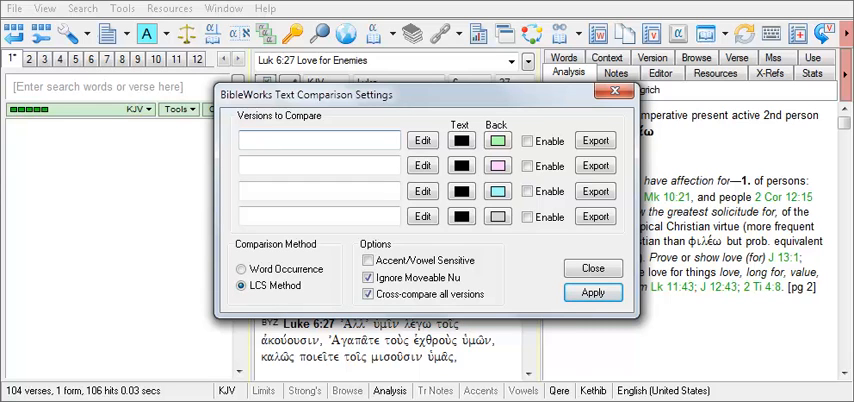
Step: Enter 'kjv niv nrs' as the first comparison set, enable it and apply it to Luke 6:27
text(k)
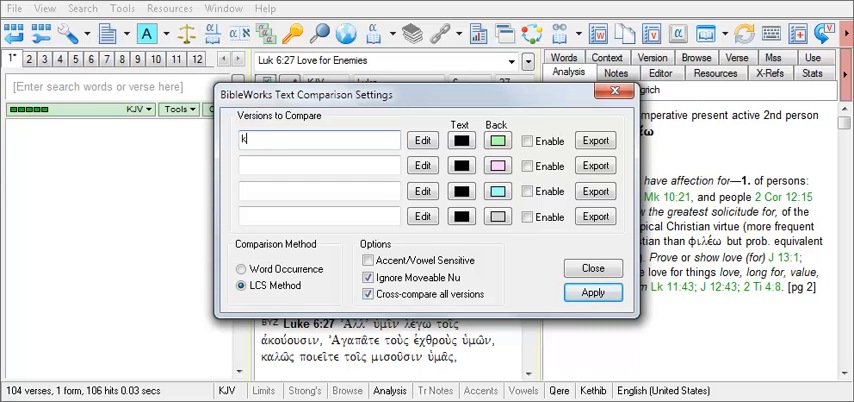
text(jv)
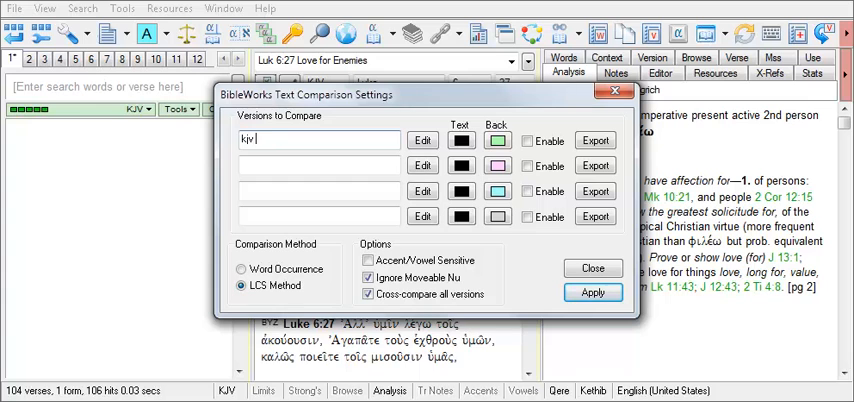
text(niv)
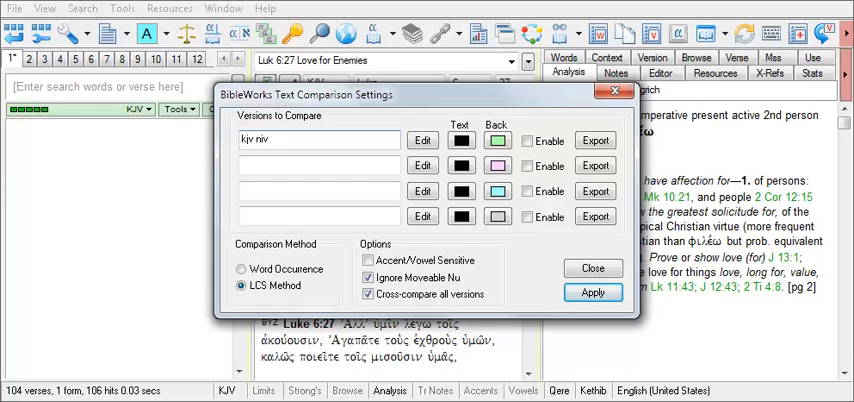
text(nrs)
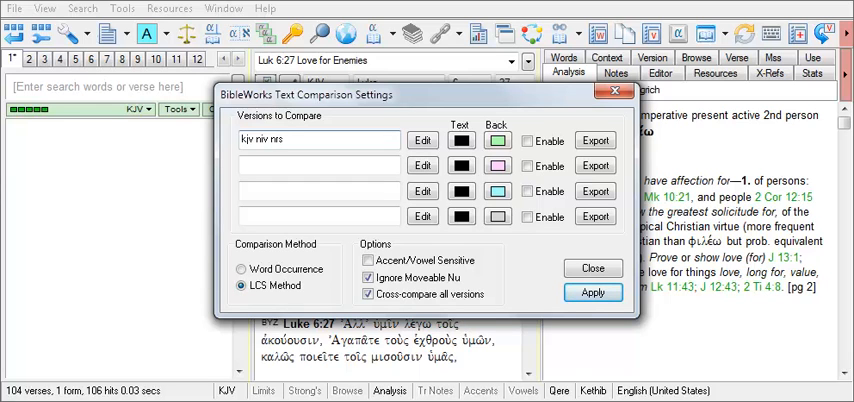
click(524, 140)
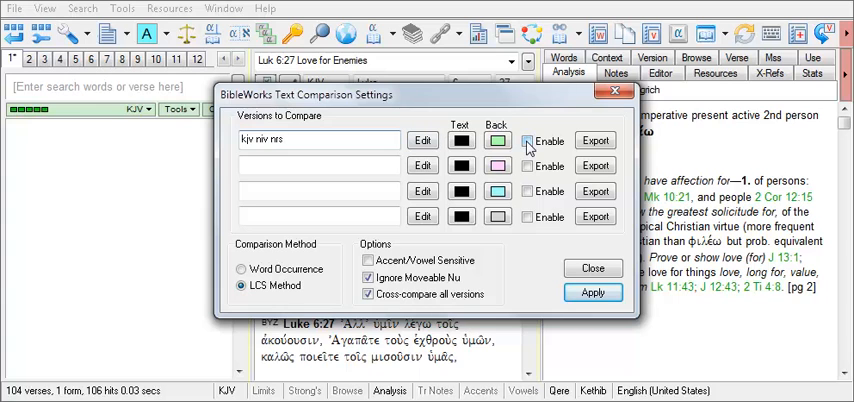
click(528, 140)
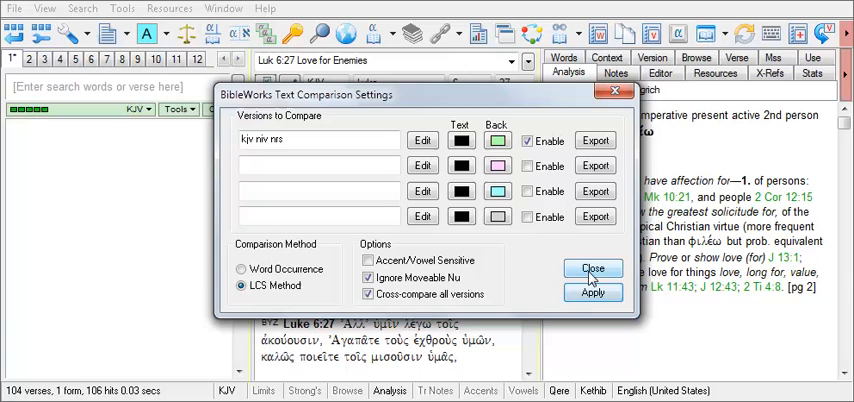
click(588, 268)
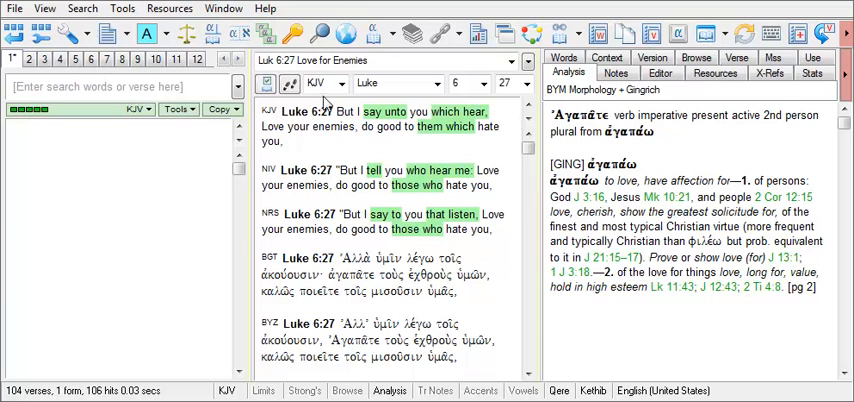
Step: Add 'bgt byz scr' as a second comparison set and apply it alongside KJV/NIV/NRS
click(122, 8)
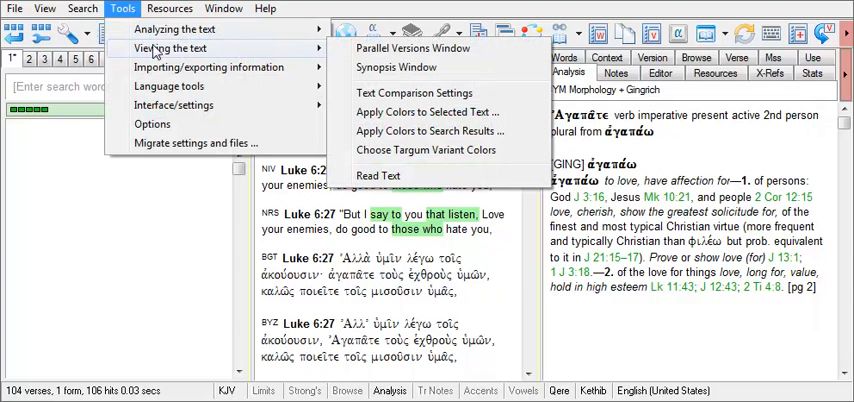
click(406, 92)
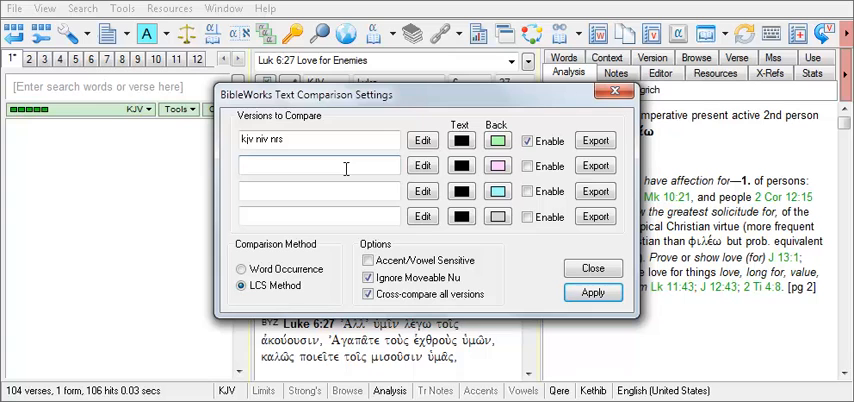
text(b)
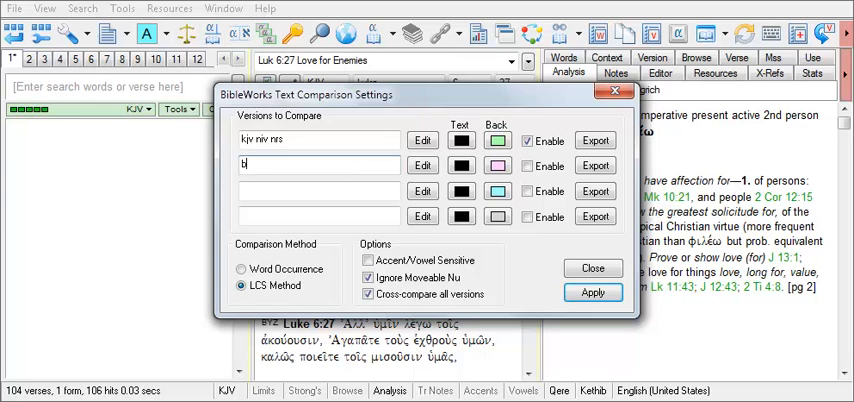
text(bgt)
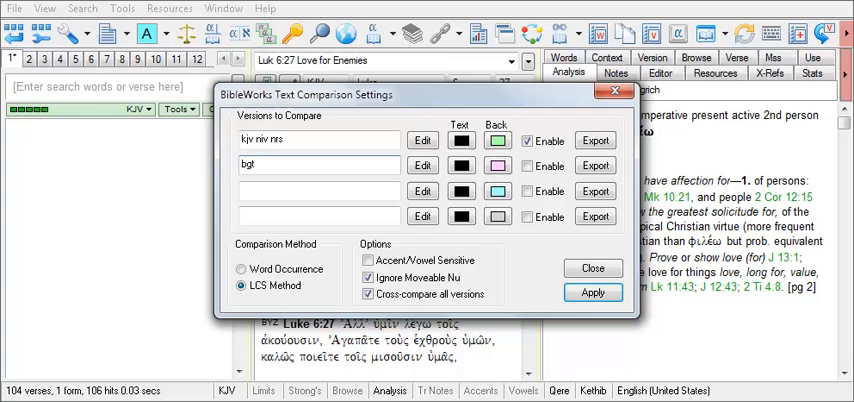
text(byz)
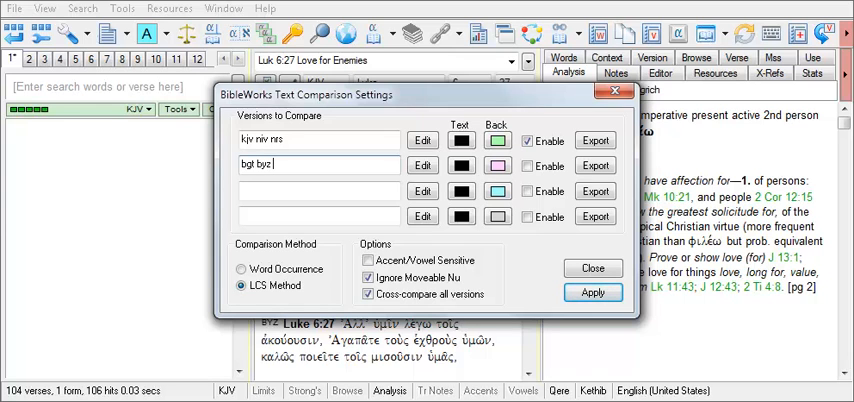
text(scr)
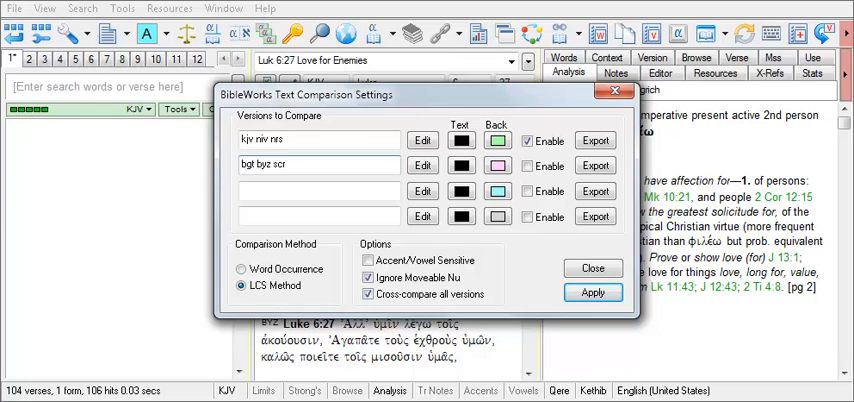
click(330, 166)
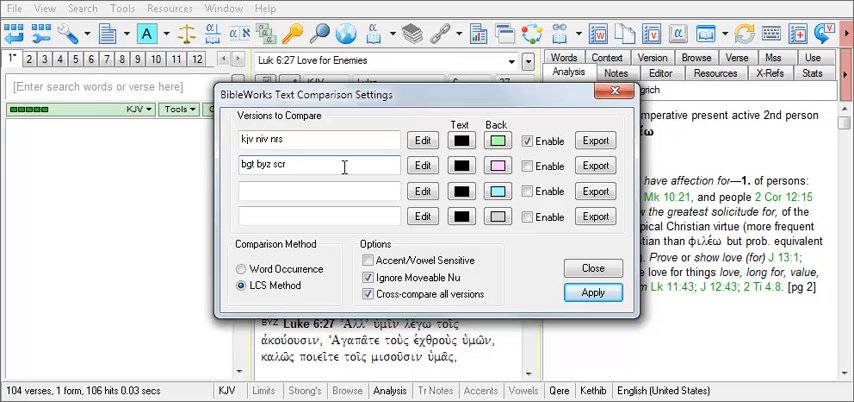
click(344, 166)
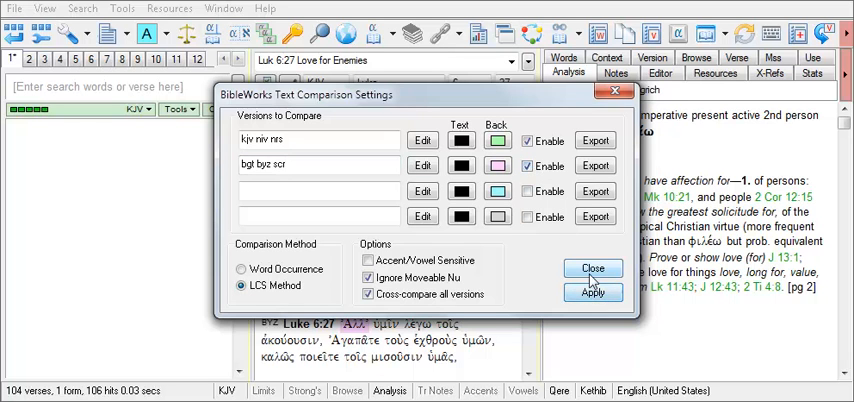
click(588, 268)
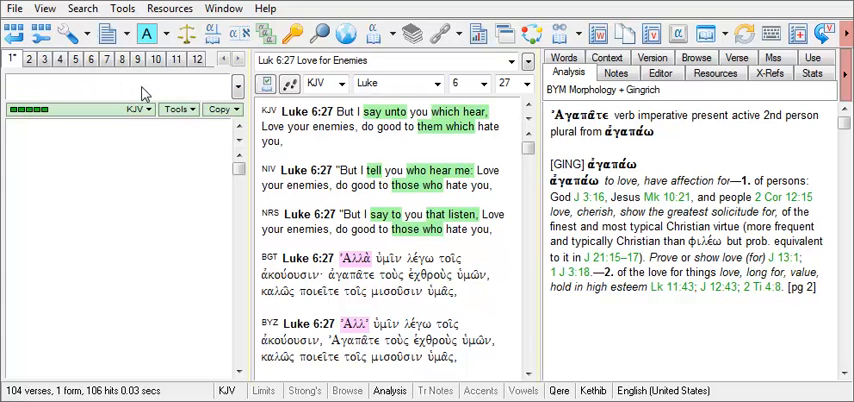
Step: Display only BGT, BYZ and SCR with 'd c bgt byz scr' and move on to Luke 6:33
text(d)
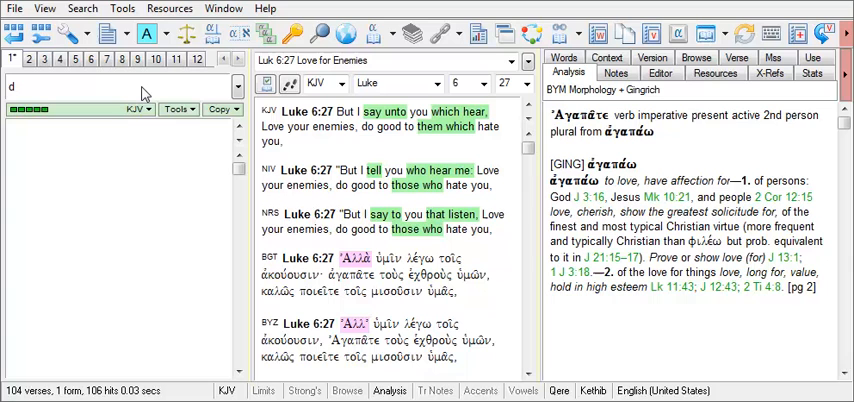
text(c)
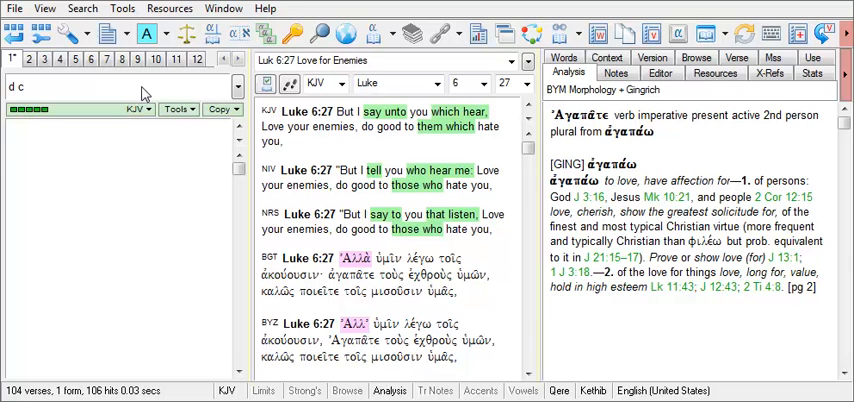
text(bgt byz)
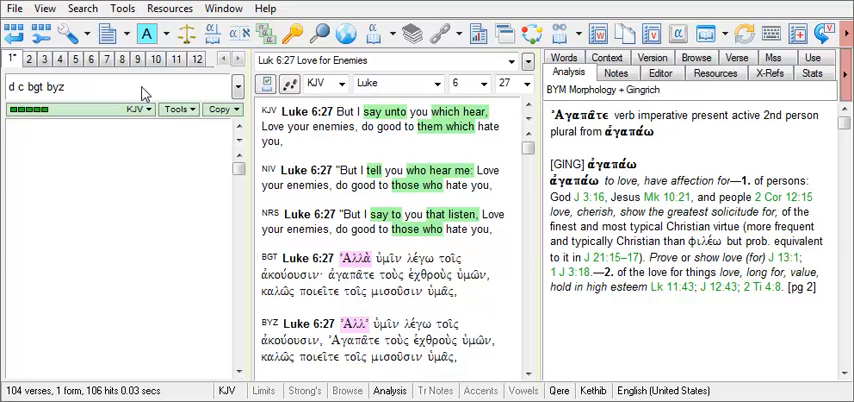
text(scr)
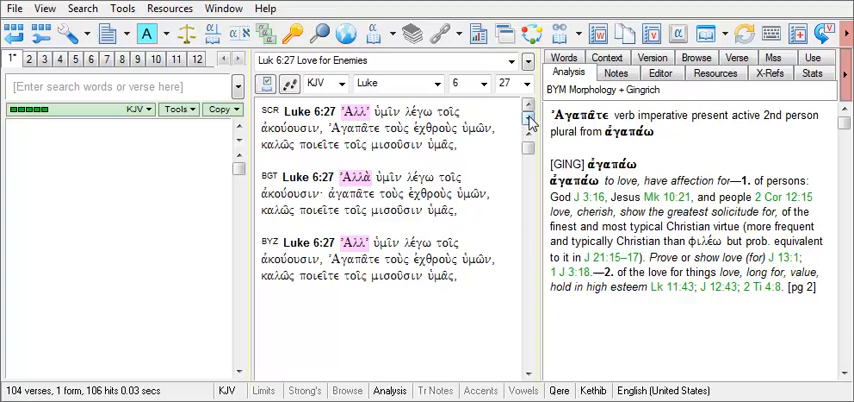
click(528, 120)
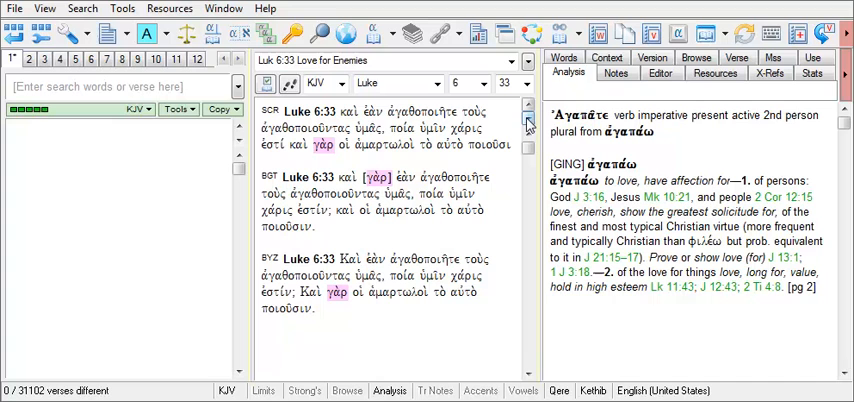
Step: Change the Greek set to 'bnt byz' and export the 4429 differing verses to the search list
click(120, 8)
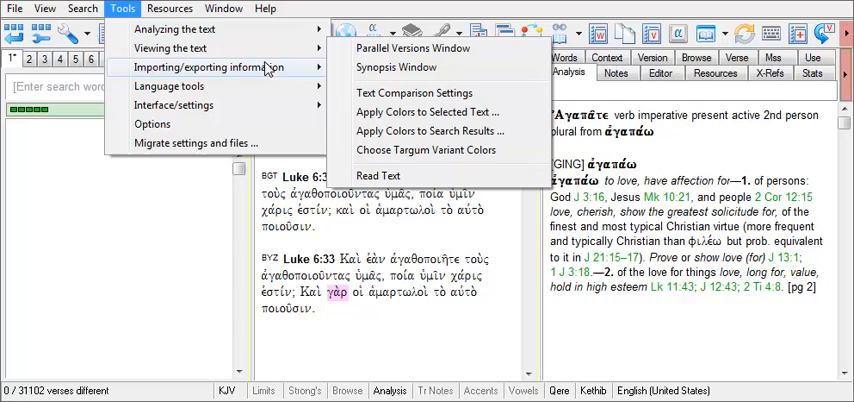
click(416, 92)
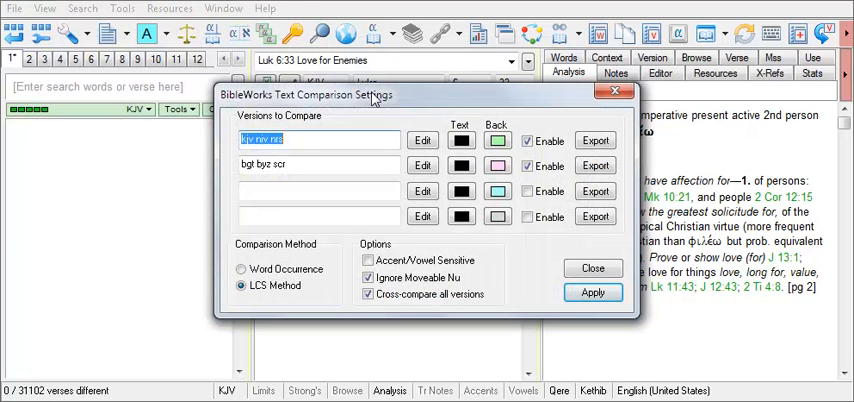
click(316, 164)
text(n)
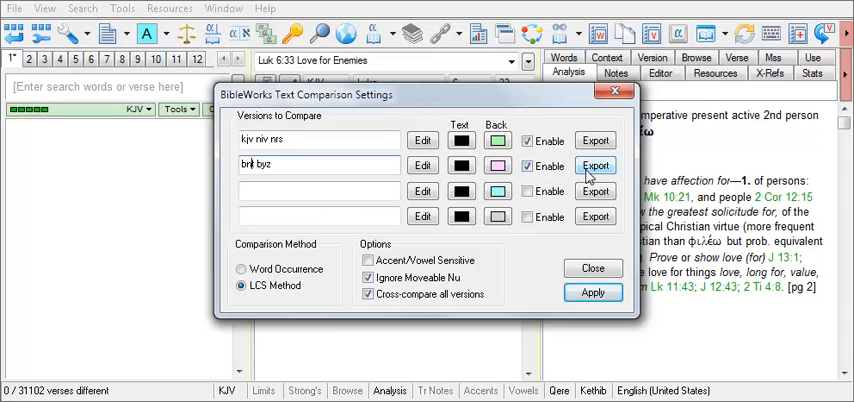
click(594, 166)
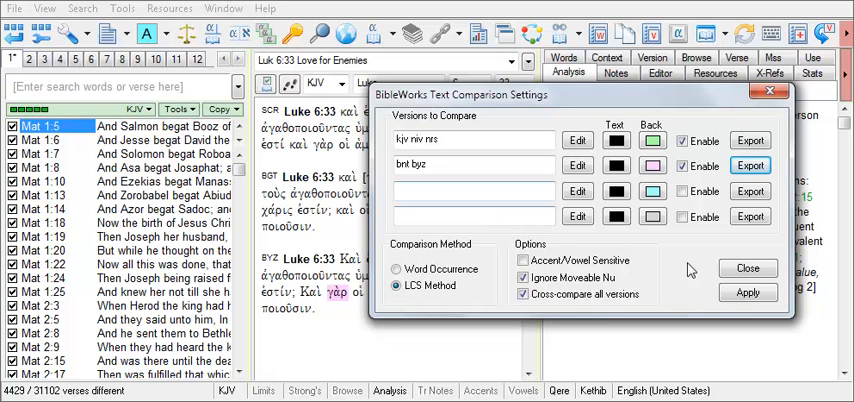
click(744, 268)
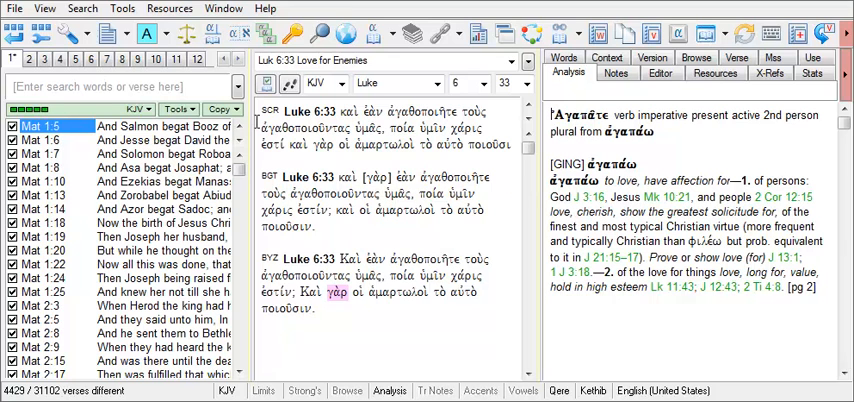
Step: Import the entire search window verse list of 4429 verses into Verse List Manager
click(124, 8)
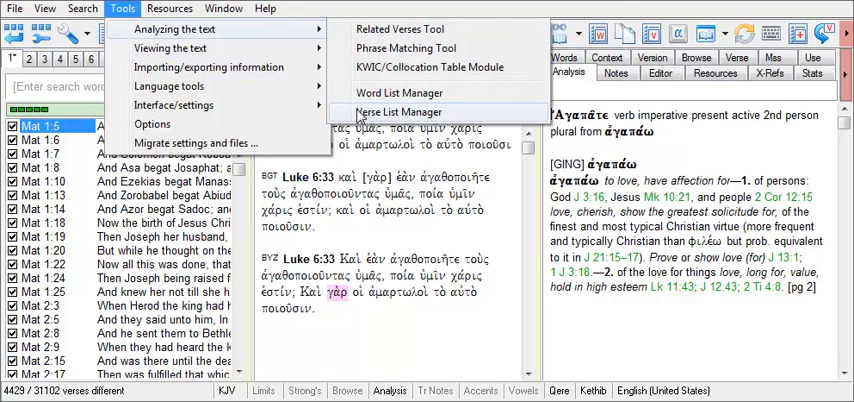
click(396, 112)
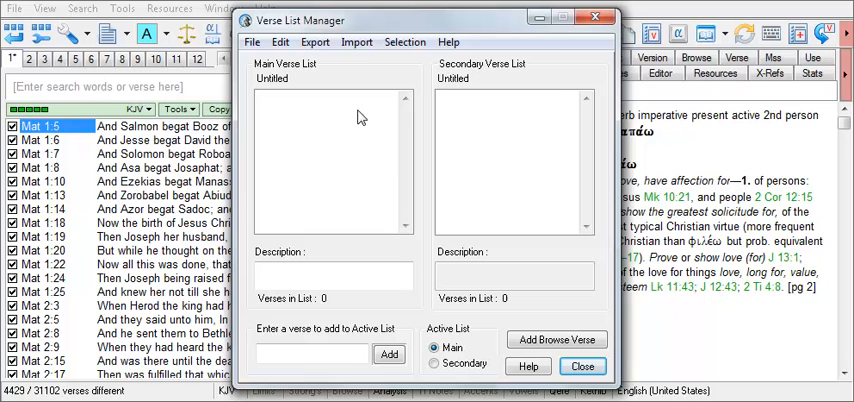
click(356, 42)
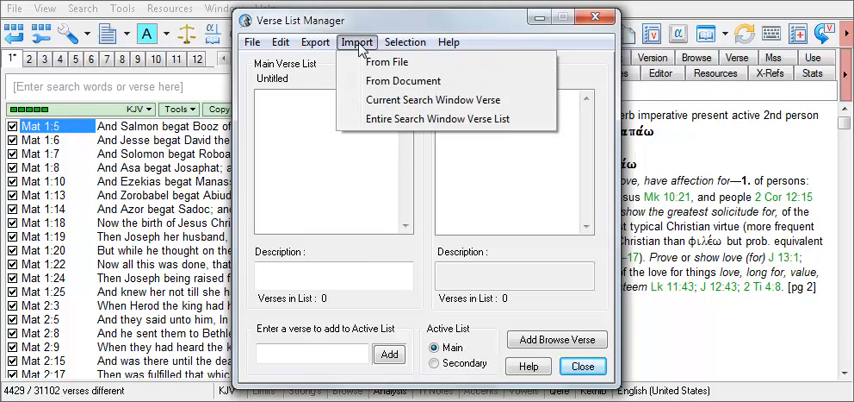
mouse_move(438, 120)
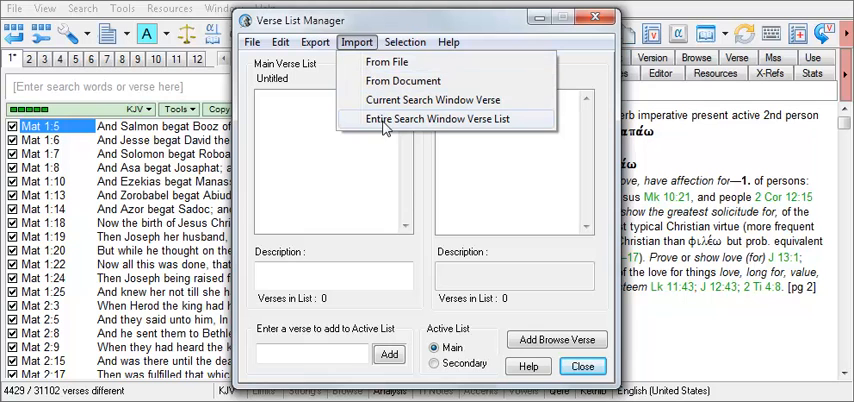
click(440, 120)
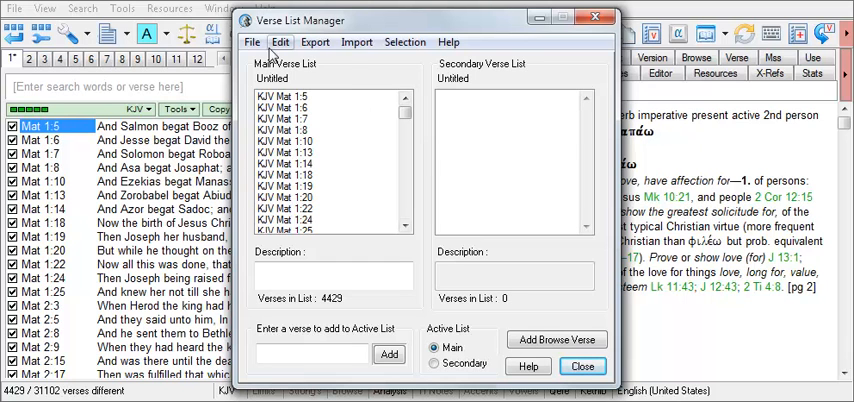
click(256, 42)
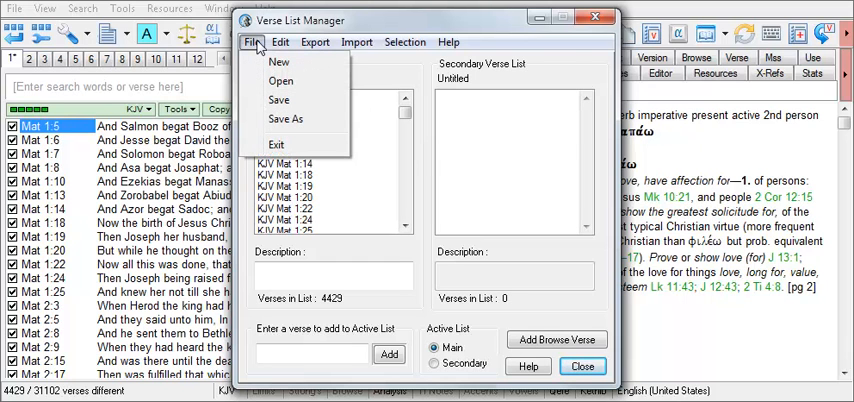
click(252, 42)
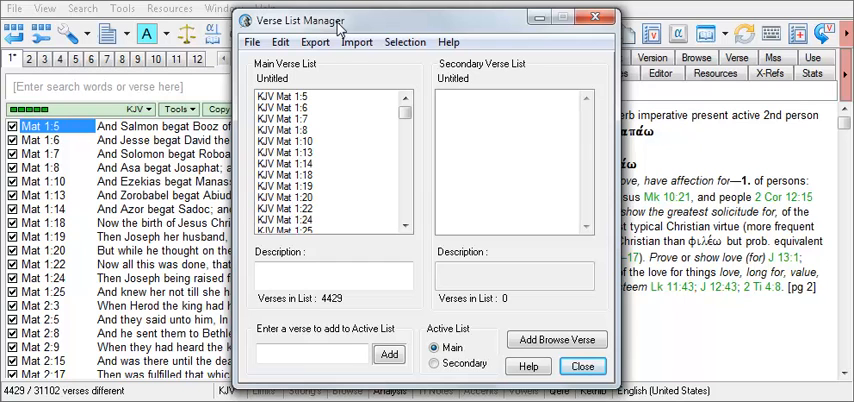